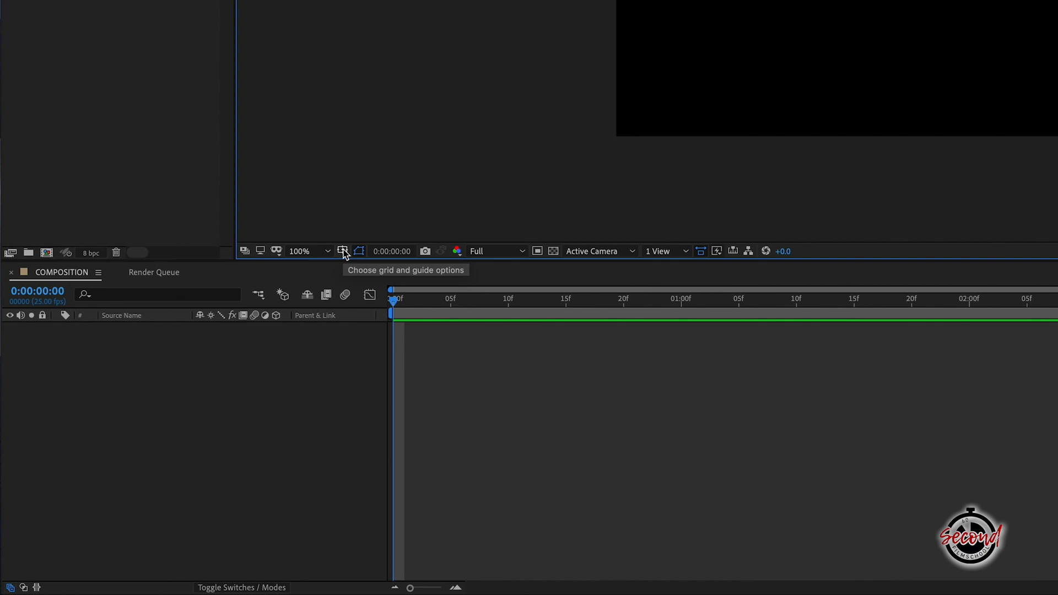
Step: Overlay a proportional grid on the composition viewer
left_click(343, 251)
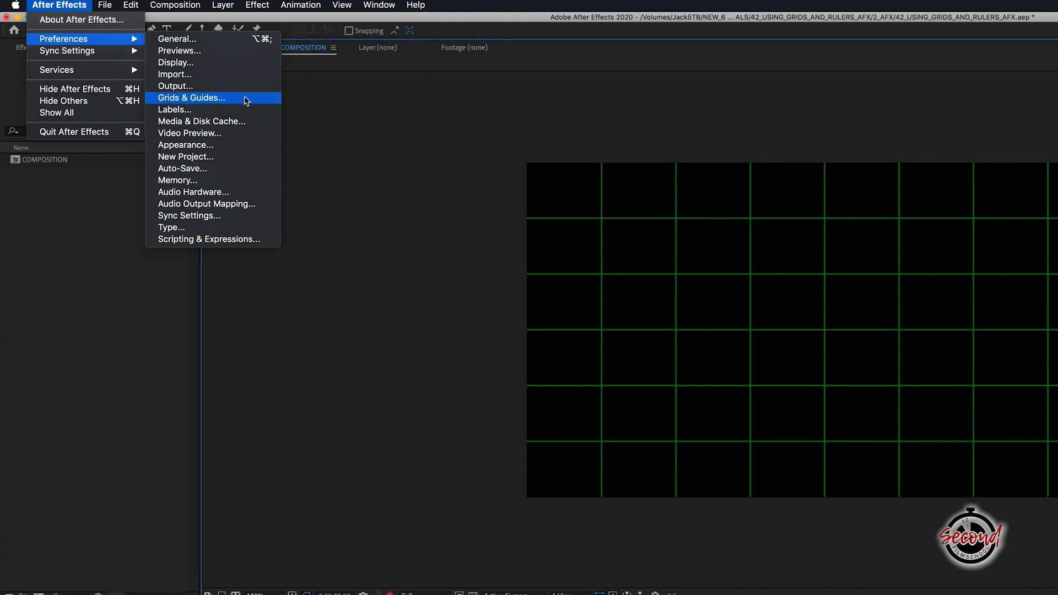
Step: Set the proportional grid to 3 horizontal and 3 vertical divisions in Grids & Guides preferences
left_click(192, 98)
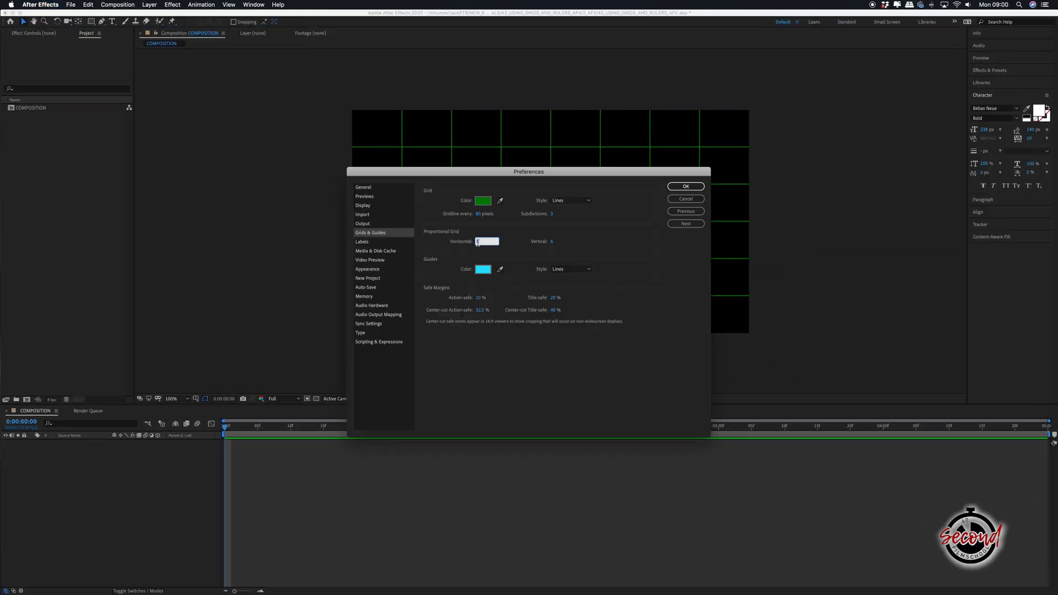
left_click(686, 187)
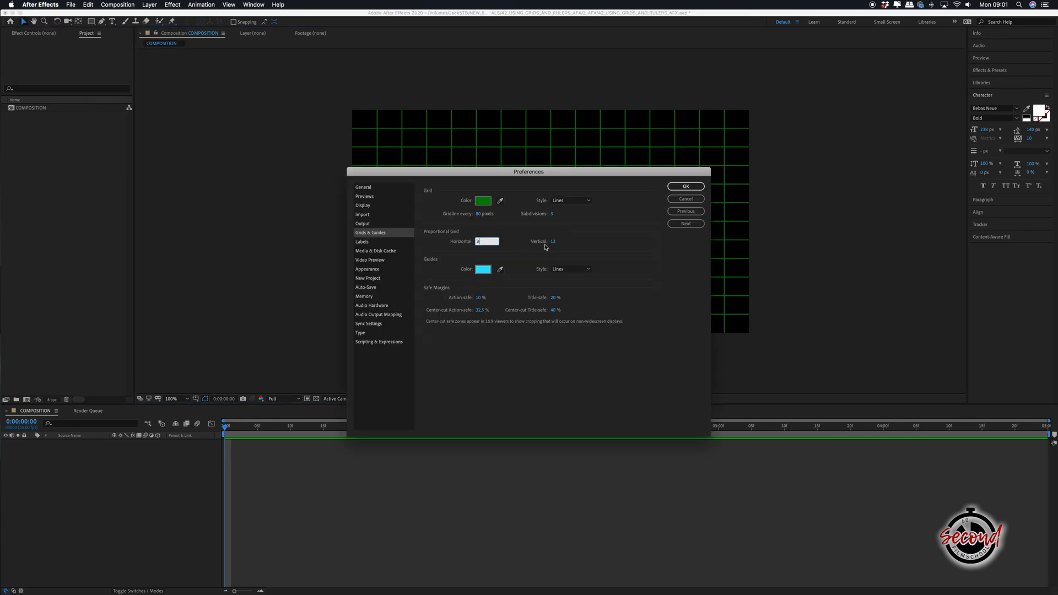
left_click(686, 187)
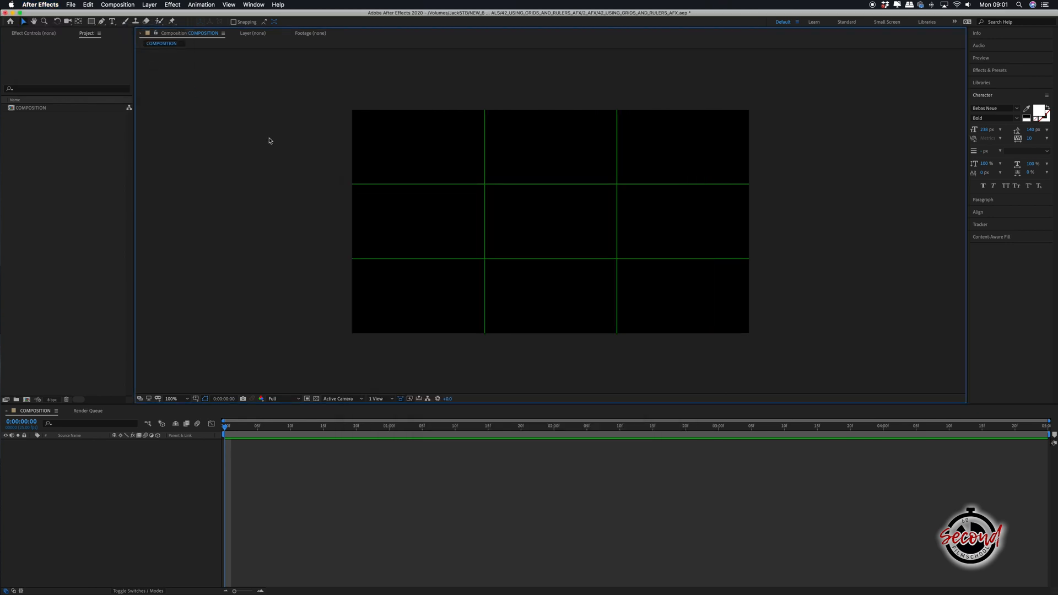
Step: Swap the proportional grid for Title/Action Safe margin overlays
left_click(196, 398)
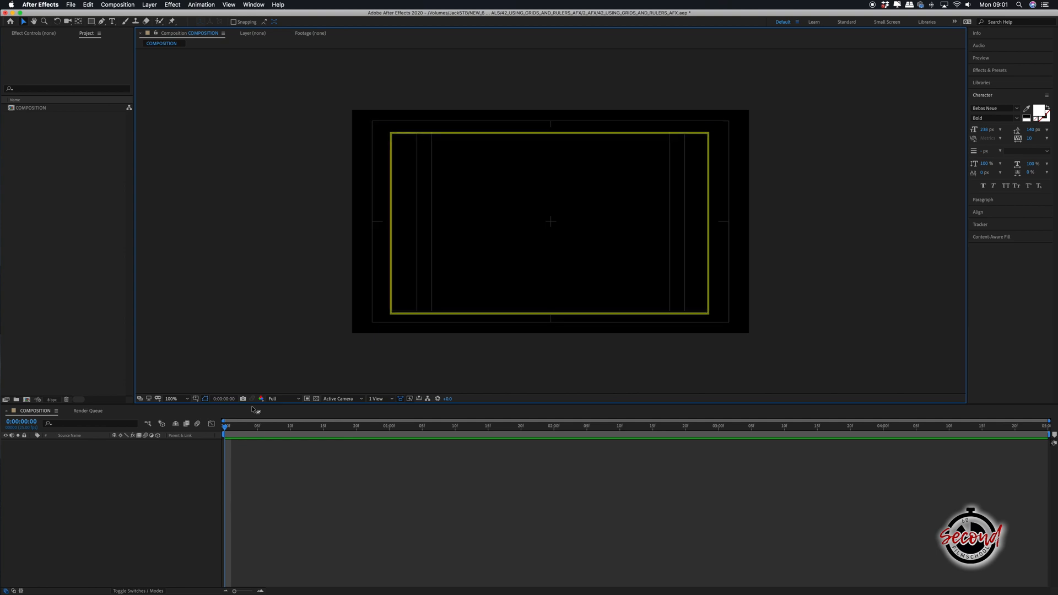
left_click(243, 398)
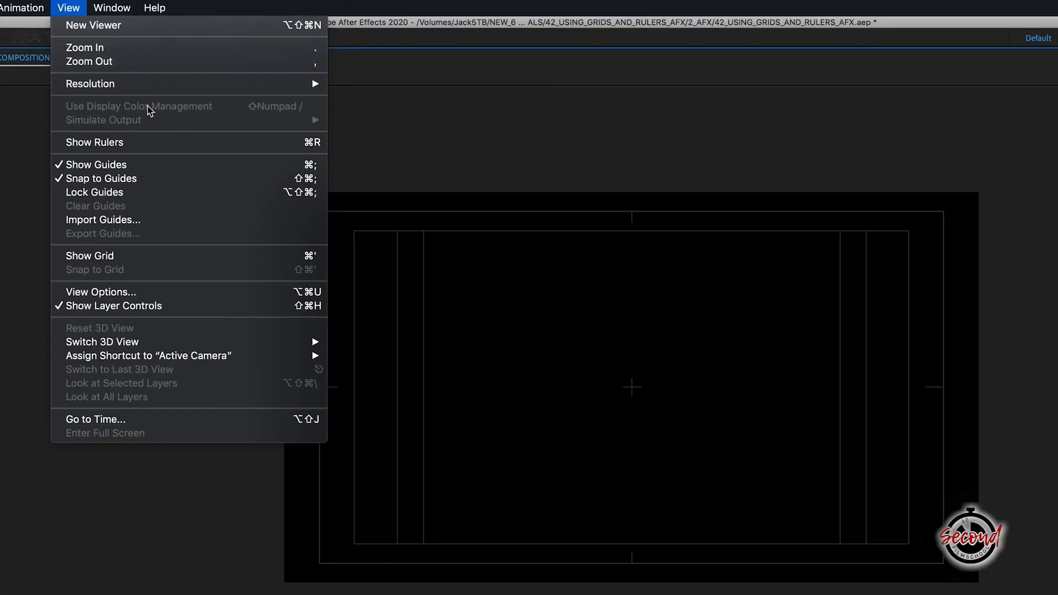
mouse_move(168, 142)
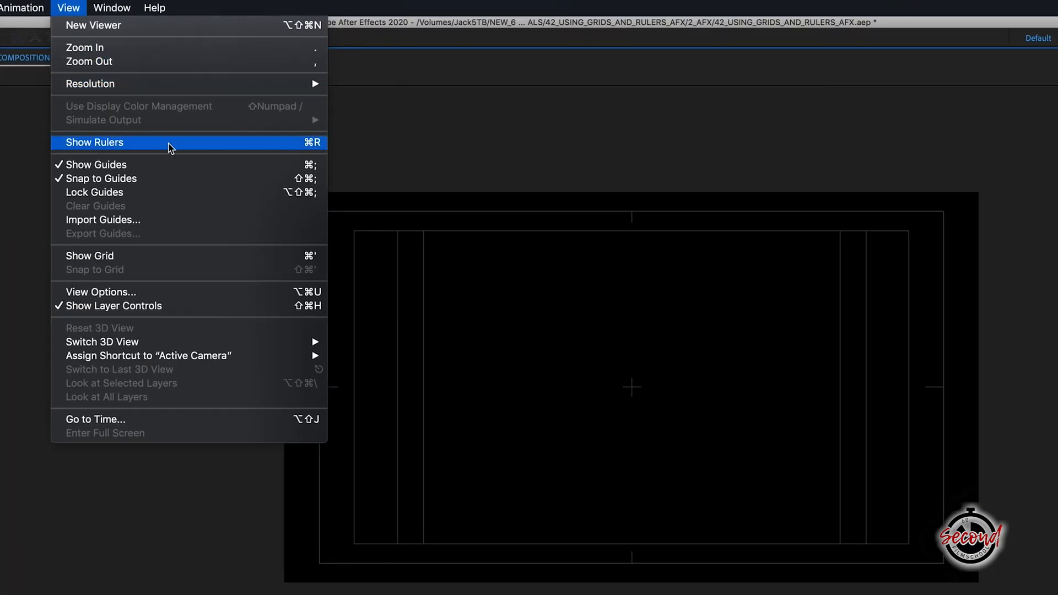
Step: Show rulers and drag out one vertical and one horizontal guide
left_click(94, 142)
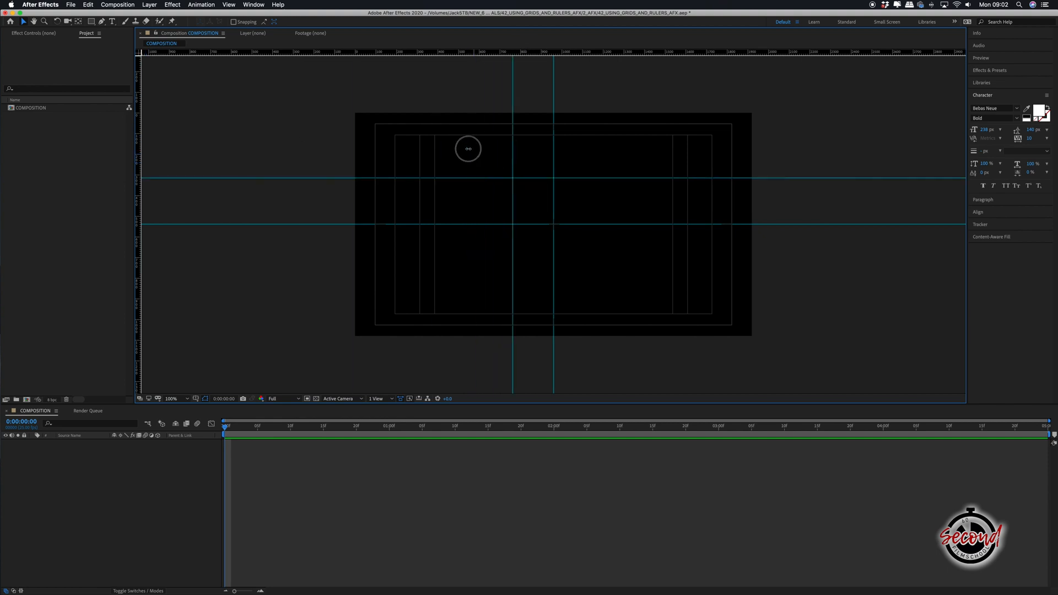
mouse_move(301, 155)
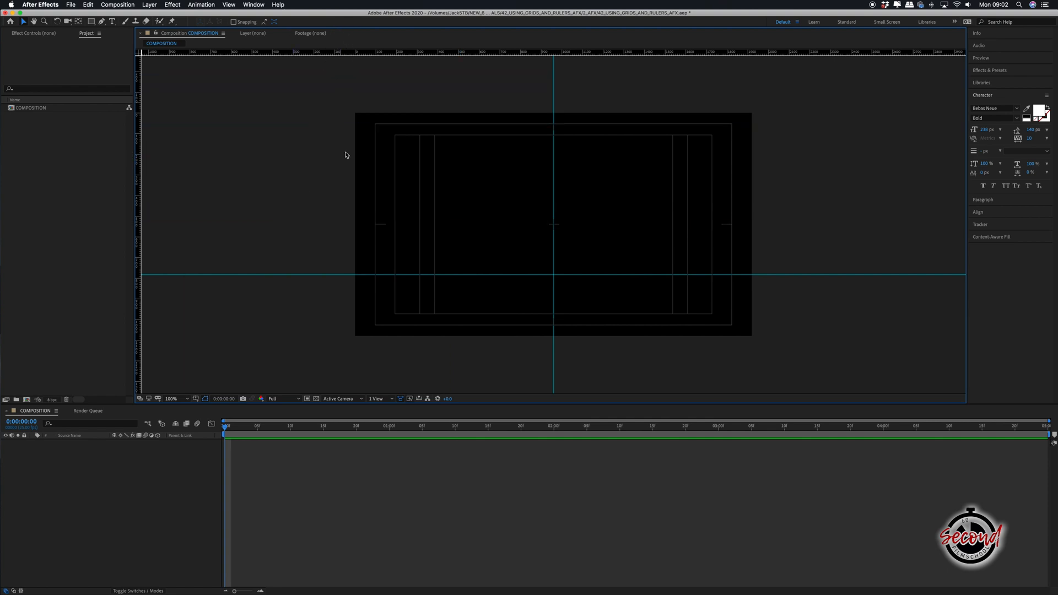
left_click(228, 4)
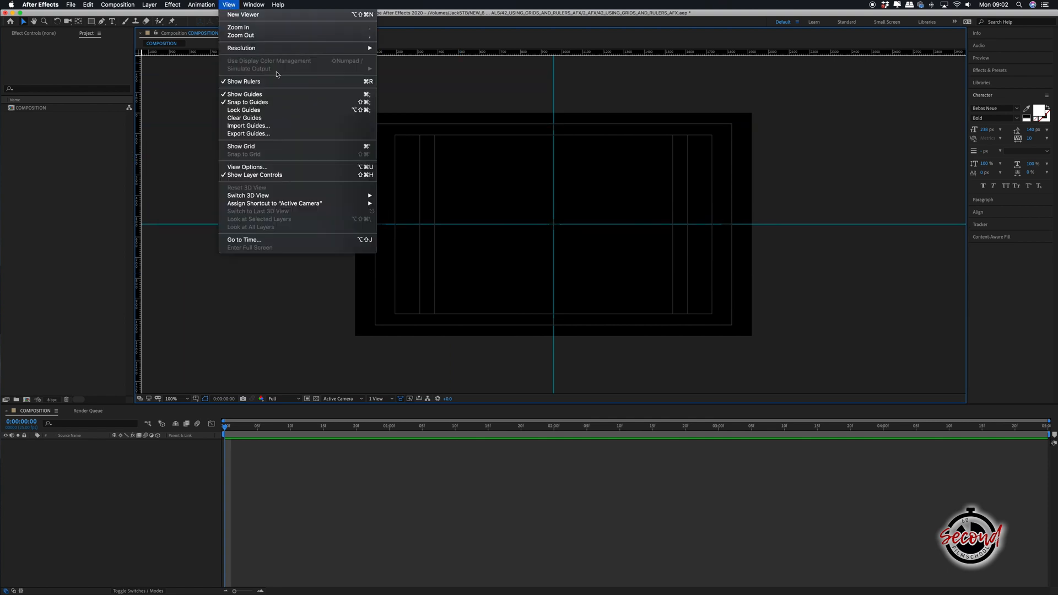